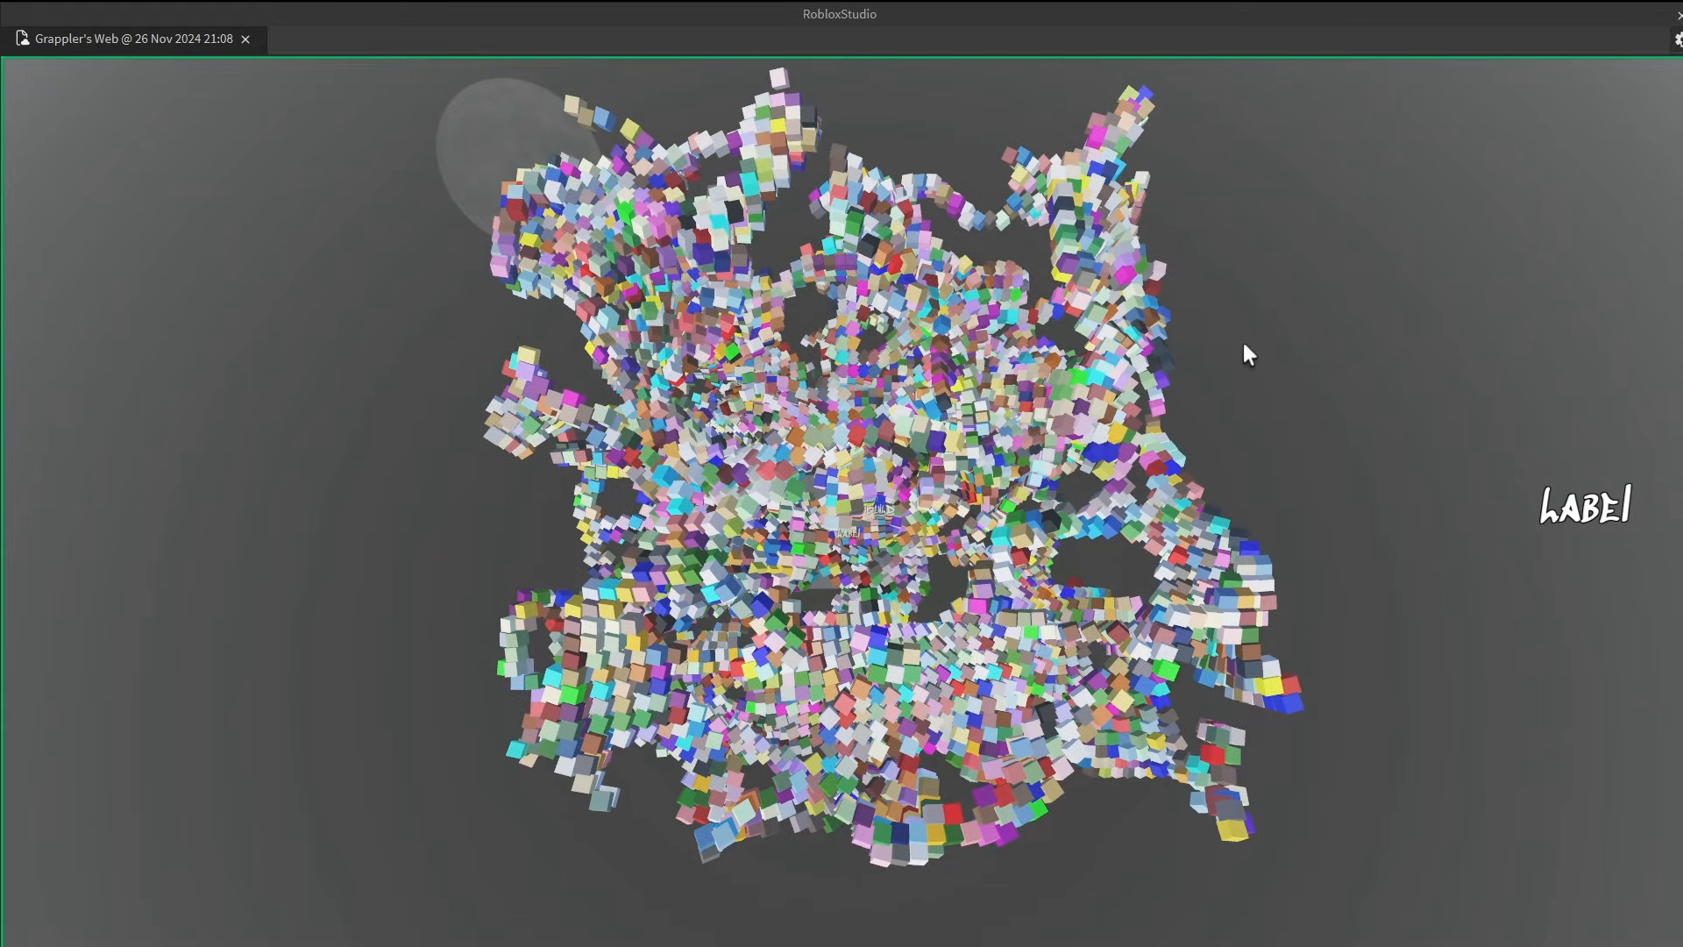
mouse_move(971, 24)
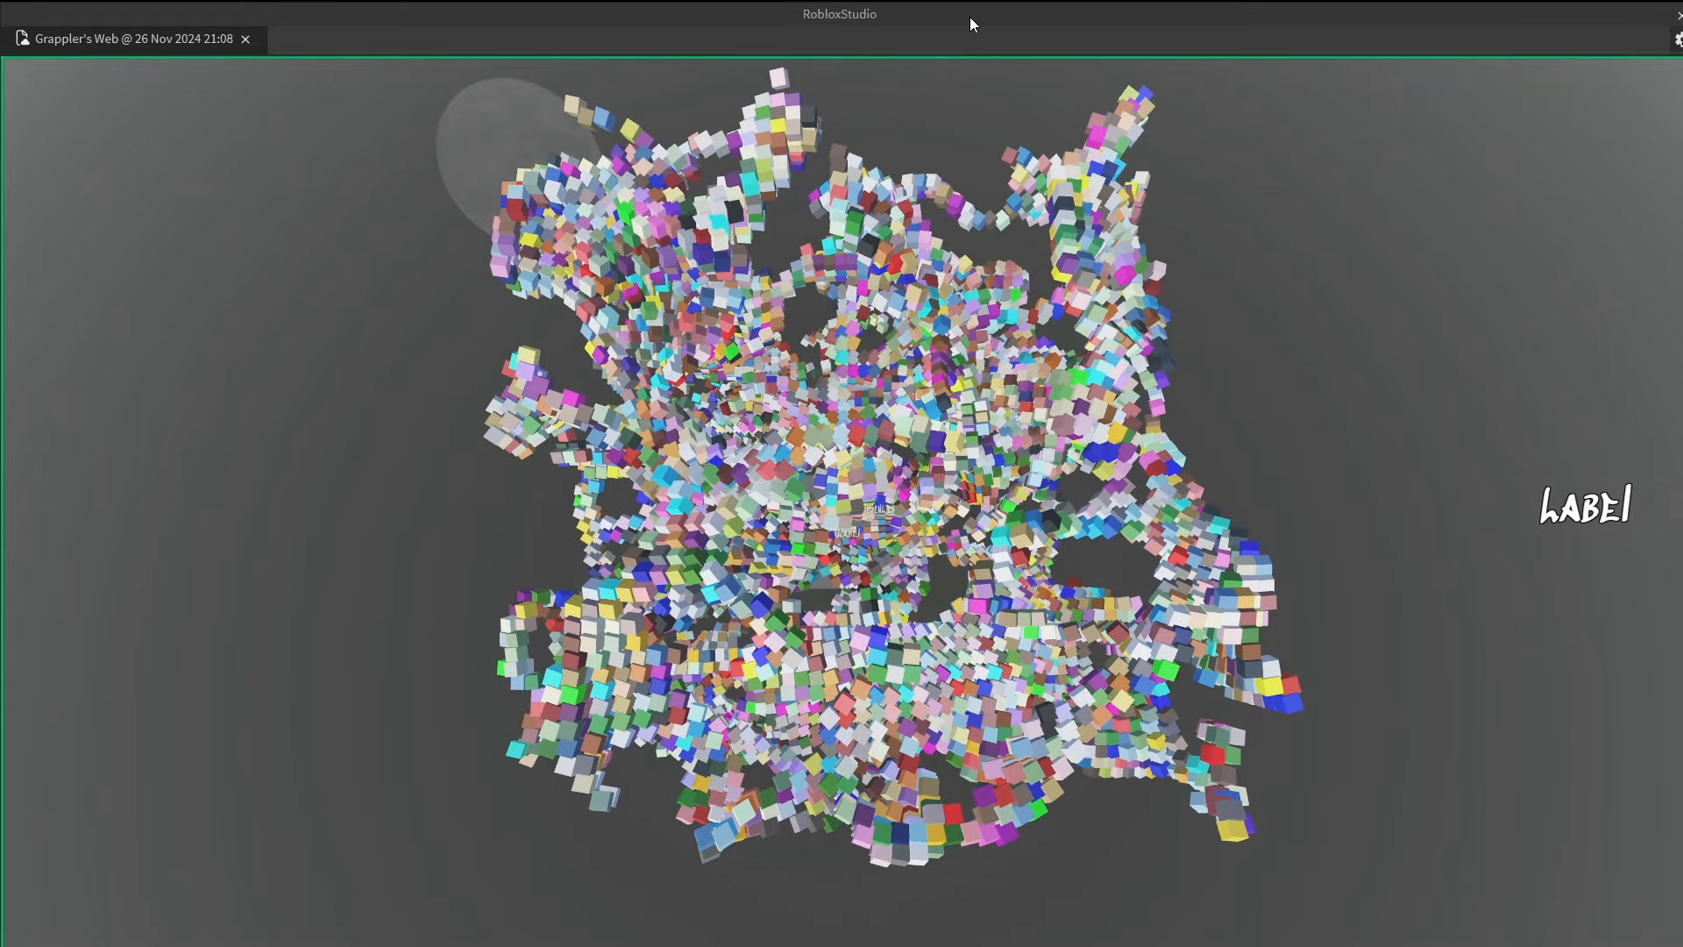